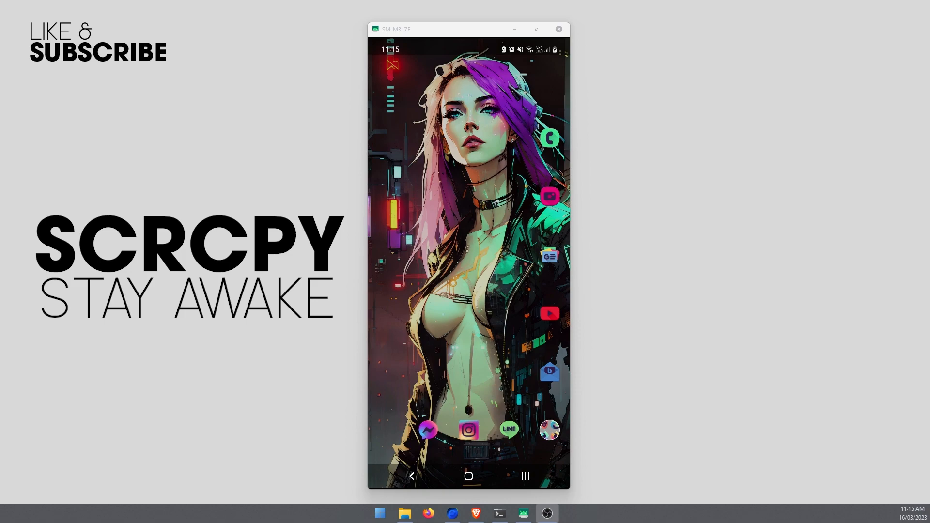
{"action": "mouse_move", "coordinate": [628, 231]}
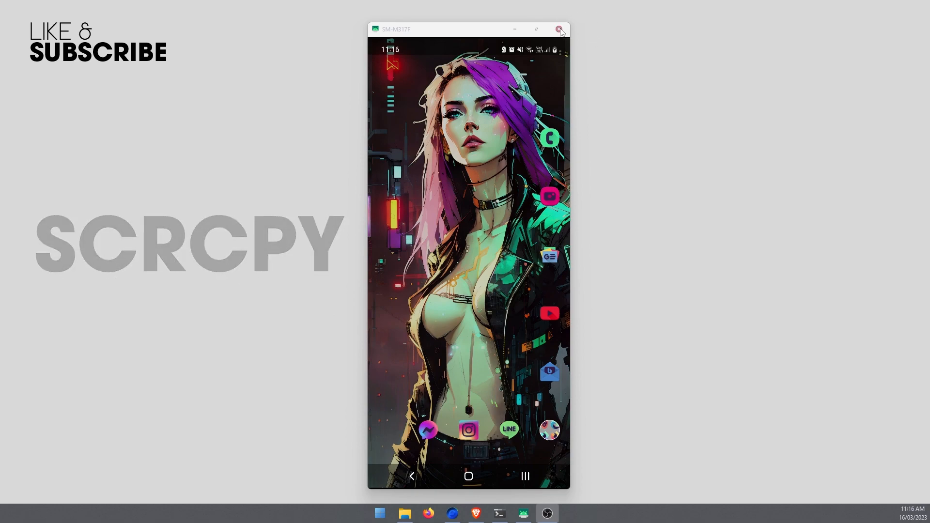
- Close the scrcpy phone-mirroring window, leaving the empty desktop
{"action": "left_click", "coordinate": [558, 30]}
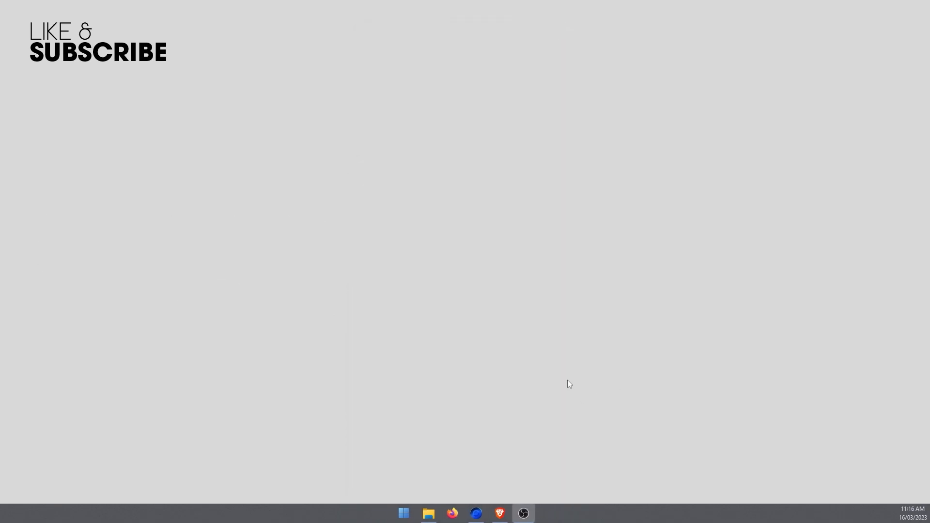
- Launch cmd.exe as administrator from Start search, then bring up the scrcpy folder in File Explorer
{"action": "left_click", "coordinate": [403, 513]}
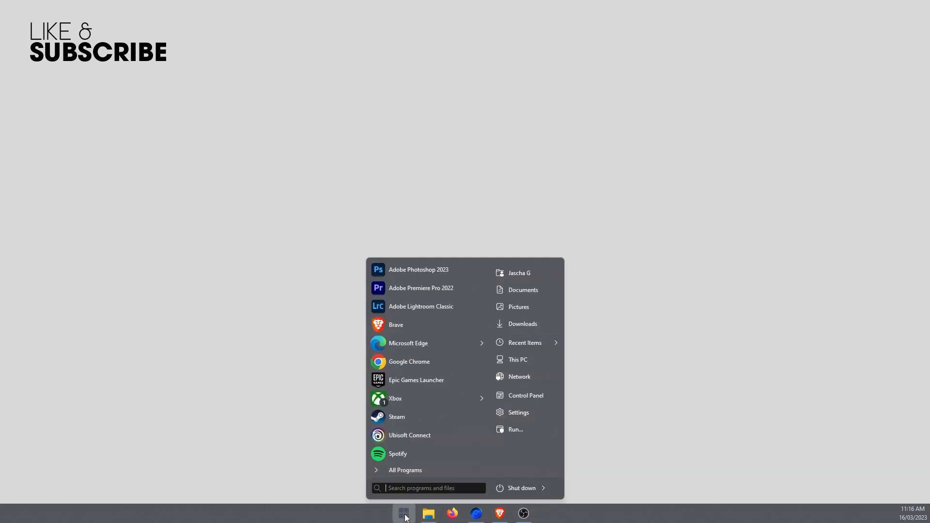
{"action": "type", "text": "cmd"}
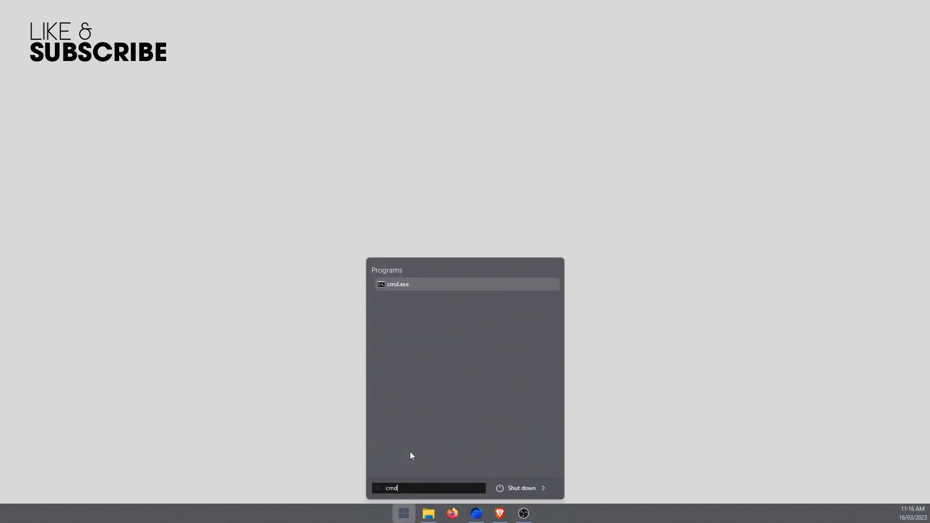
{"action": "right_click", "coordinate": [397, 283]}
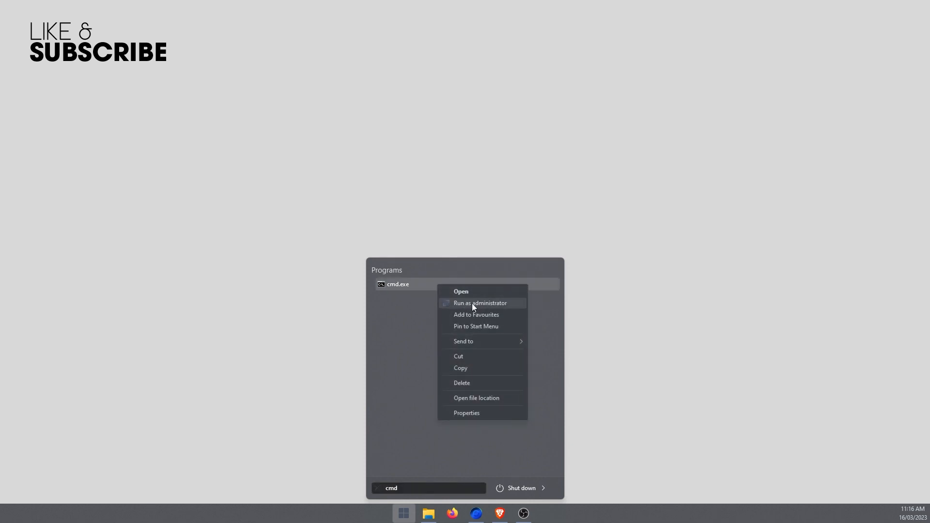
{"action": "left_click", "coordinate": [480, 302]}
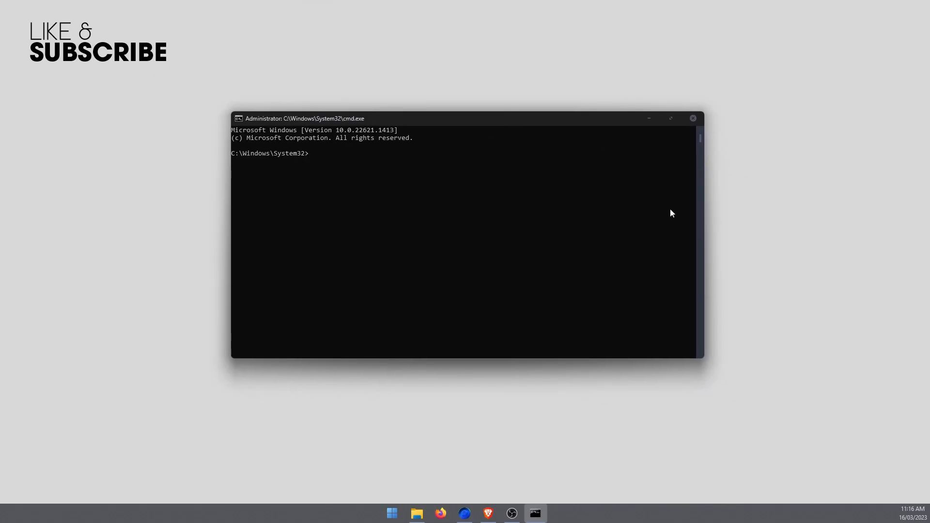
{"action": "mouse_move", "coordinate": [748, 239]}
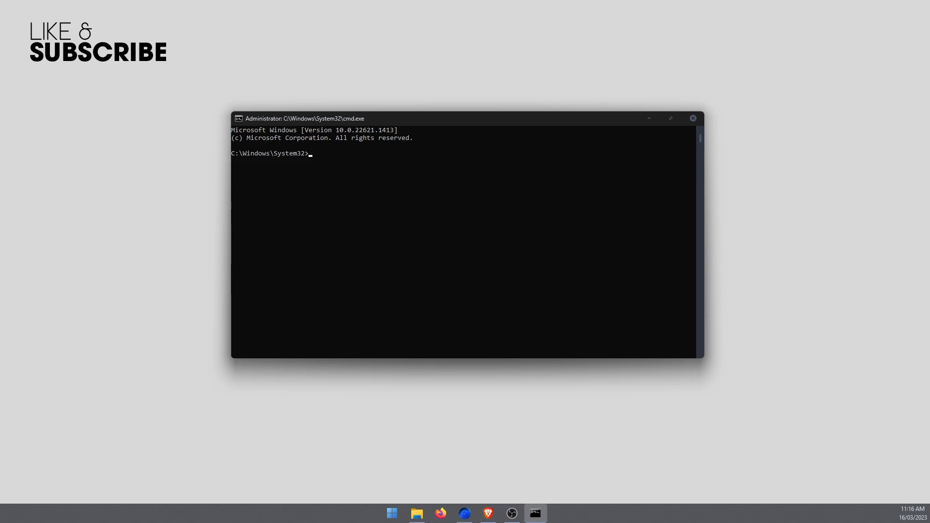
{"action": "left_click", "coordinate": [416, 518]}
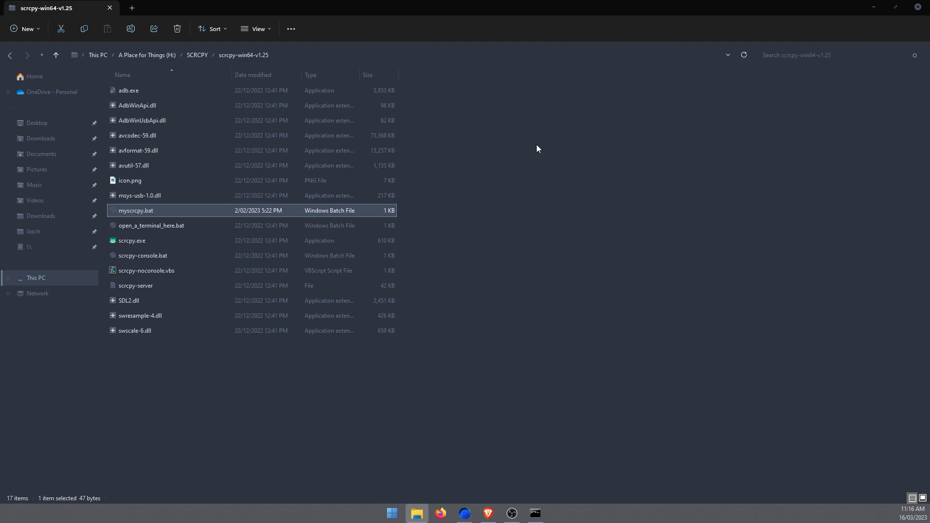
{"action": "mouse_move", "coordinate": [598, 221]}
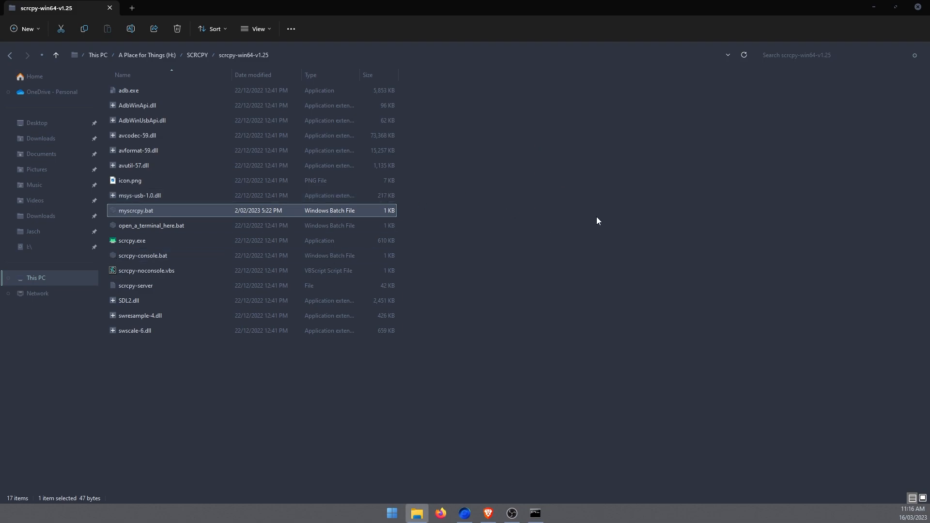
{"action": "left_click", "coordinate": [129, 90]}
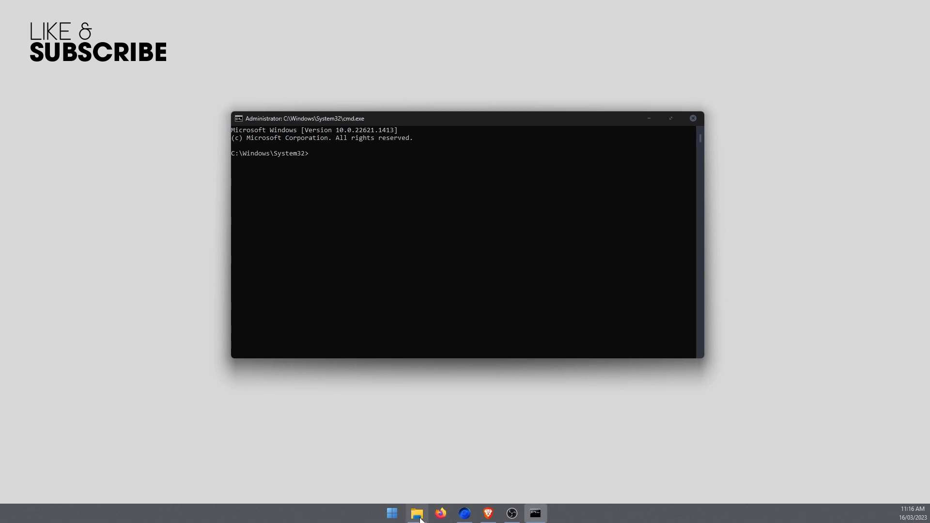
- Switch to drive H: and change directory to H:\SCRCPY\scrcpy-win64-v1.25
{"action": "left_click", "coordinate": [416, 517]}
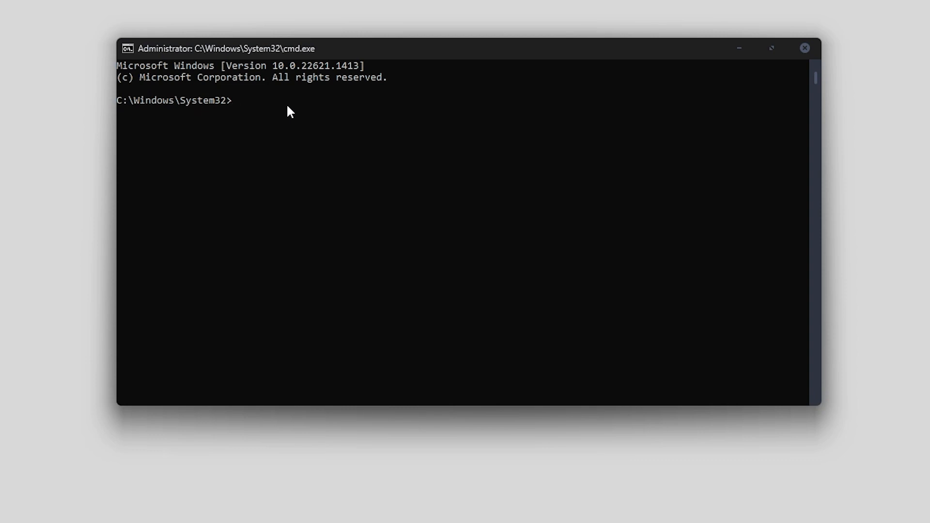
{"action": "type", "text": "cd H:\\SCRCPY\\scrcpy-win64-v1.25"}
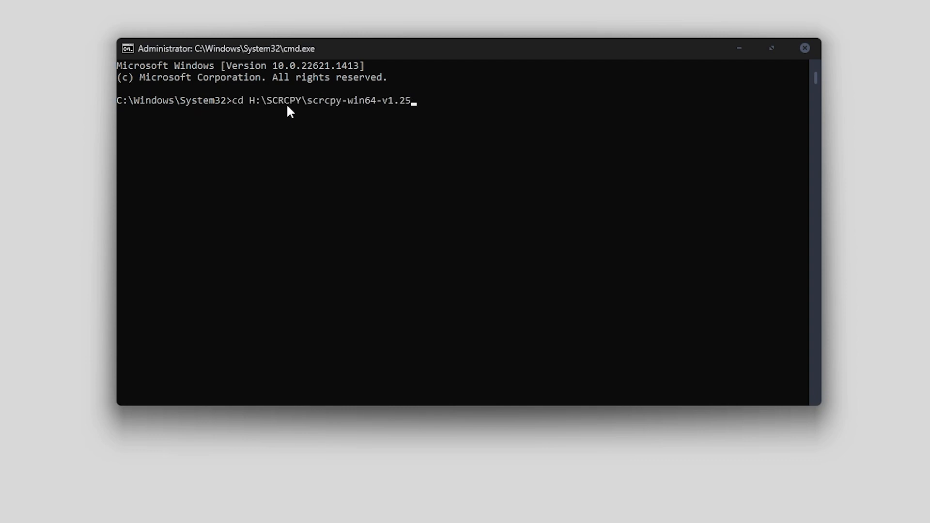
{"action": "key", "text": "Backspace"}
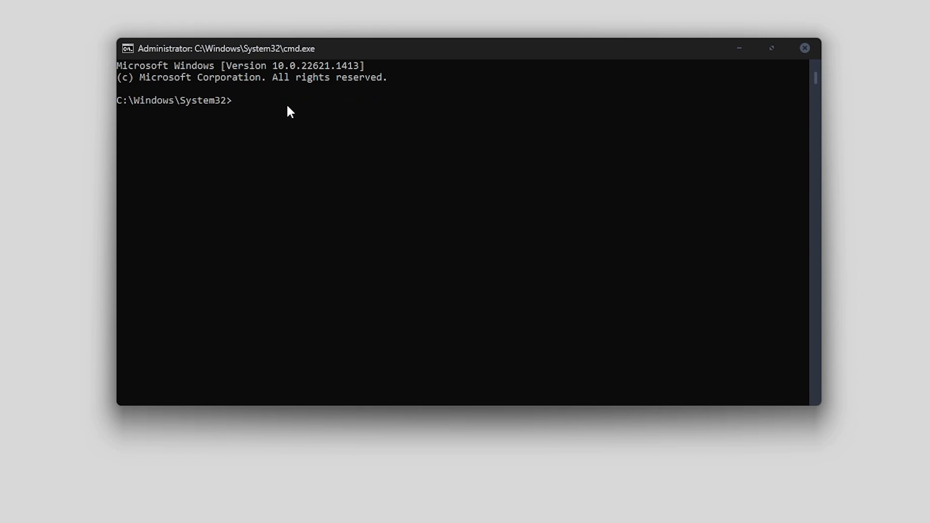
{"action": "type", "text": "H:"}
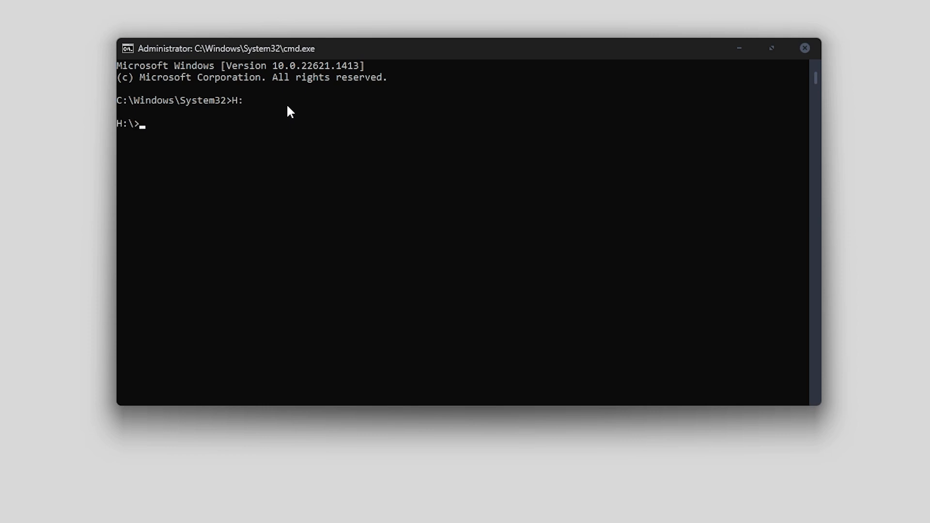
{"action": "type", "text": "cd H:\\SCRCPY\\scrcpy-win64-v1.25"}
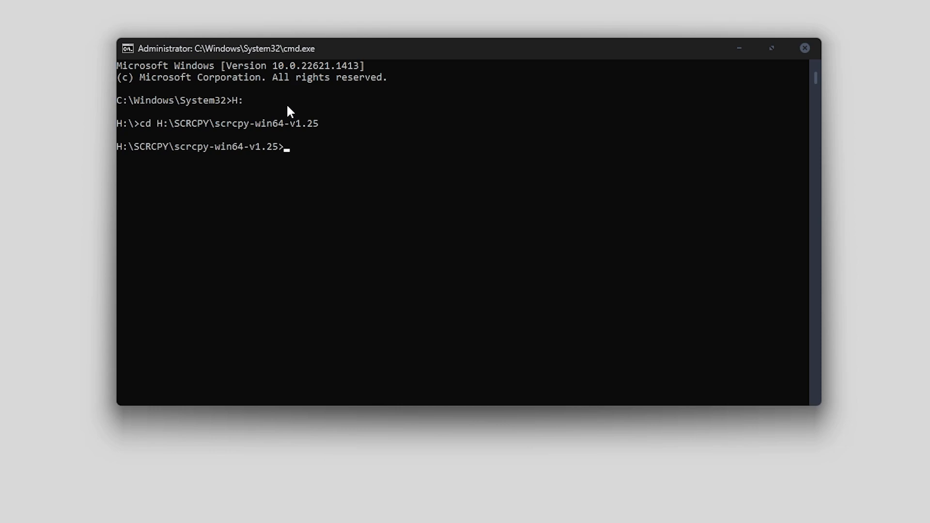
{"action": "mouse_move", "coordinate": [139, 155]}
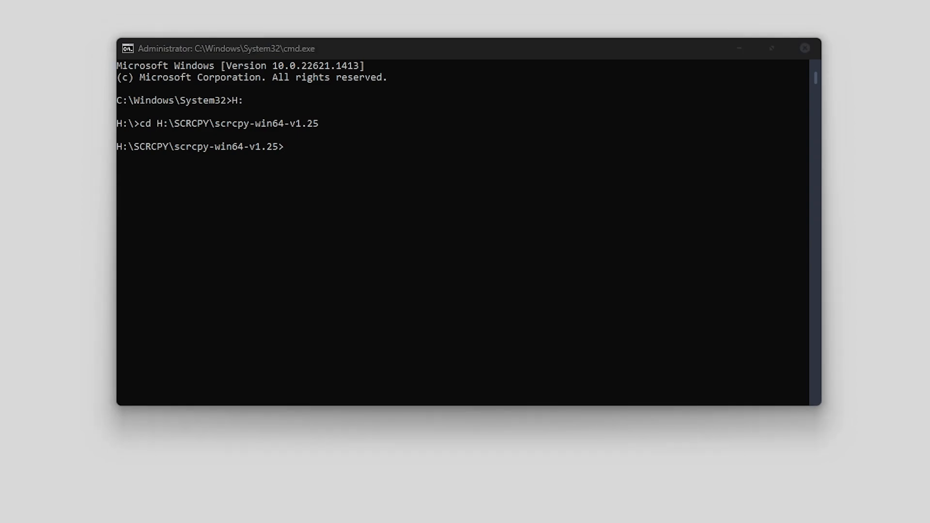
{"action": "type", "text": "scrcpy --stay-awake"}
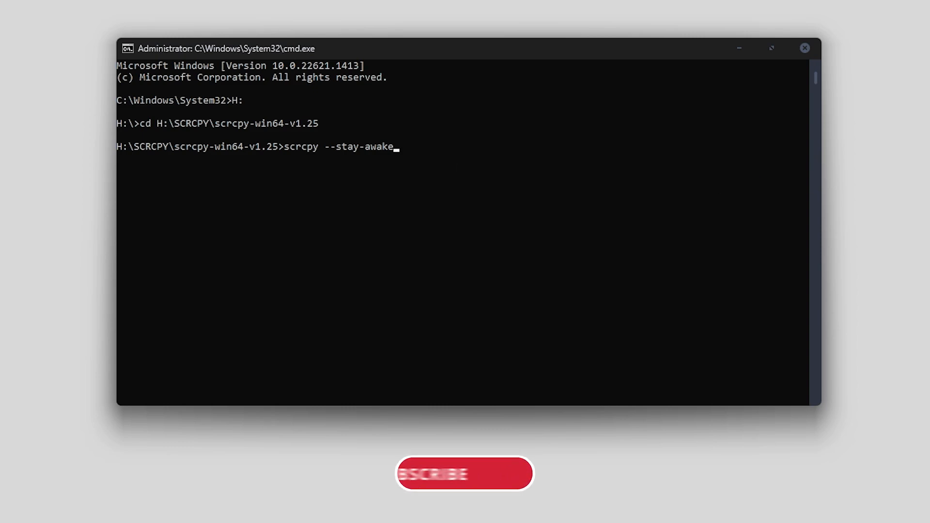
{"action": "left_click", "coordinate": [465, 474]}
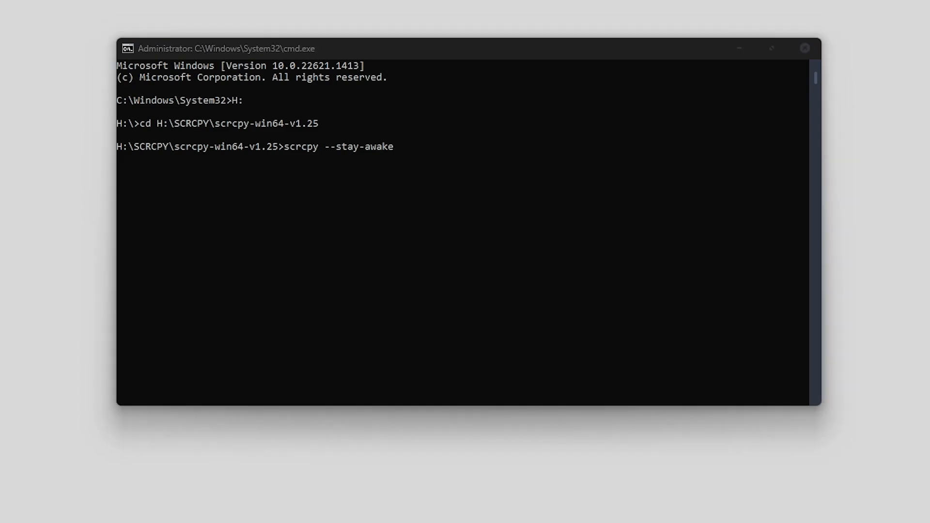
{"action": "key", "text": "Backspace"}
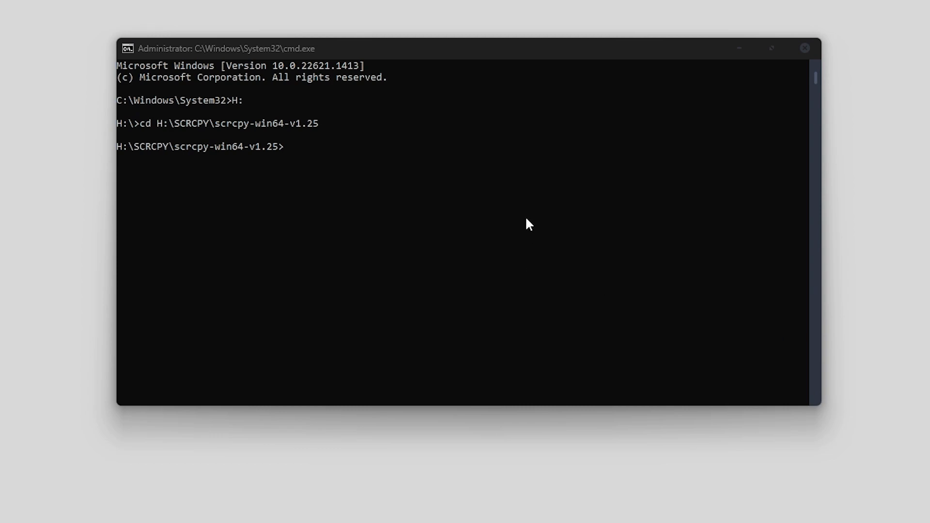
- Enter the command scrcpy -w -S to mirror the phone with stay-awake and screen-off
{"action": "type", "text": "scrcpy -w -S"}
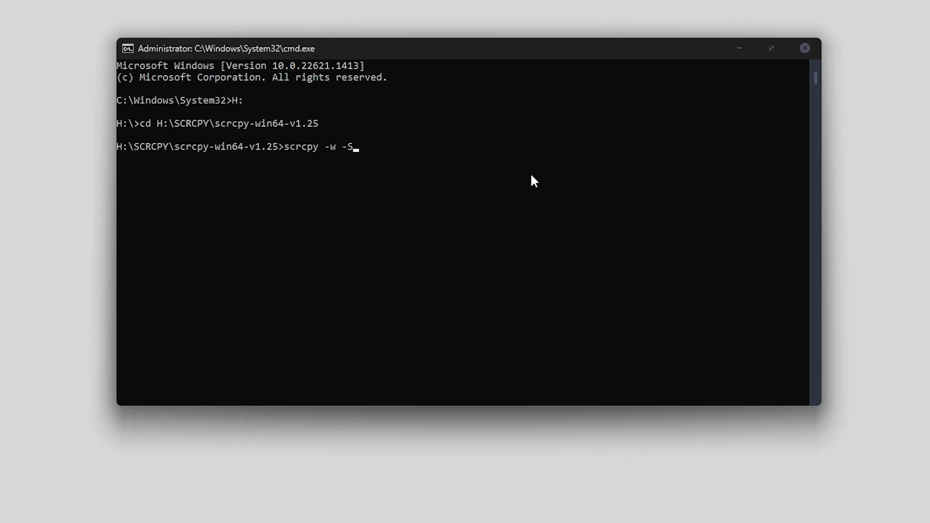
{"action": "mouse_move", "coordinate": [639, 174]}
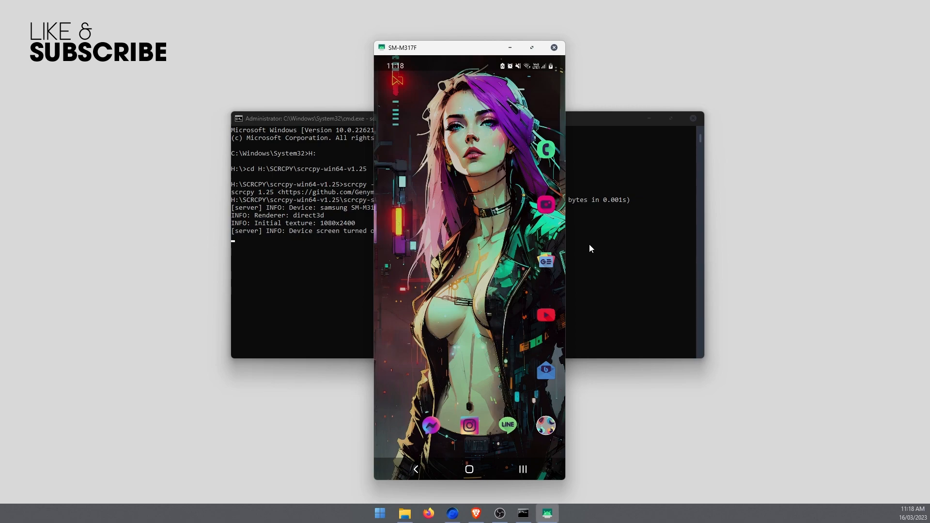
{"action": "mouse_move", "coordinate": [645, 70]}
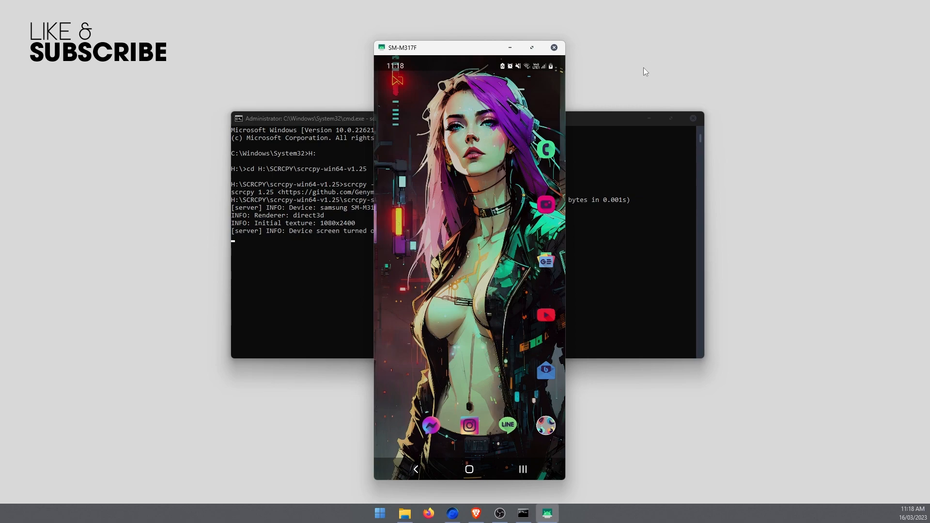
{"action": "mouse_move", "coordinate": [615, 68]}
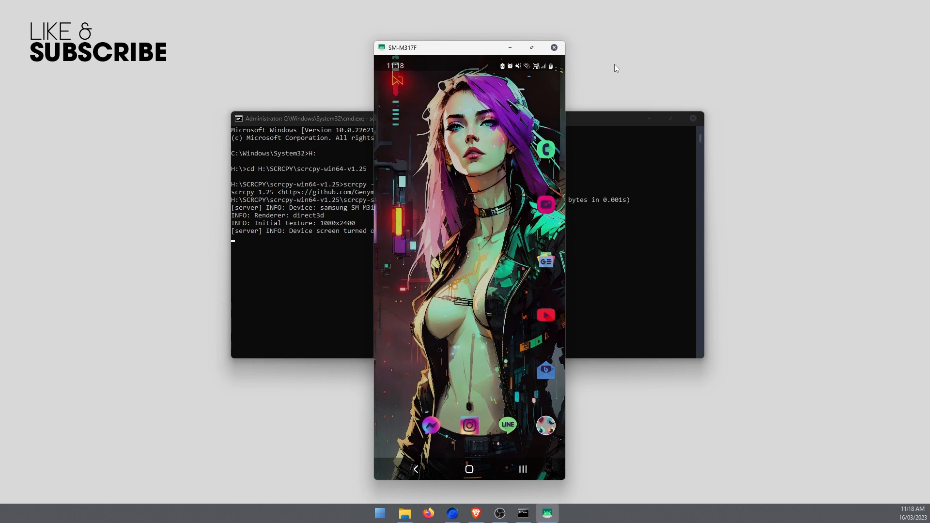
- Close the scrcpy mirror window, returning to the scrcpy-win64-v1.25 folder in File Explorer
{"action": "left_click", "coordinate": [553, 48]}
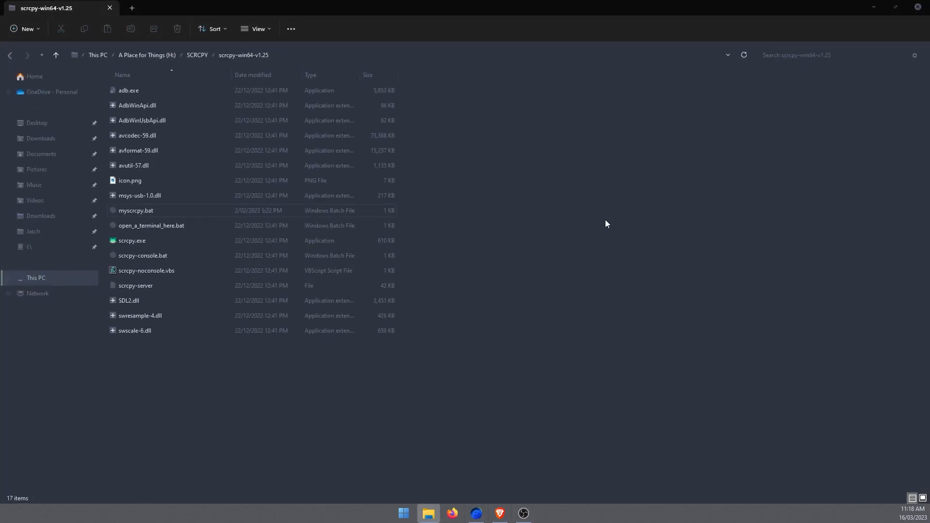
{"action": "mouse_move", "coordinate": [168, 211]}
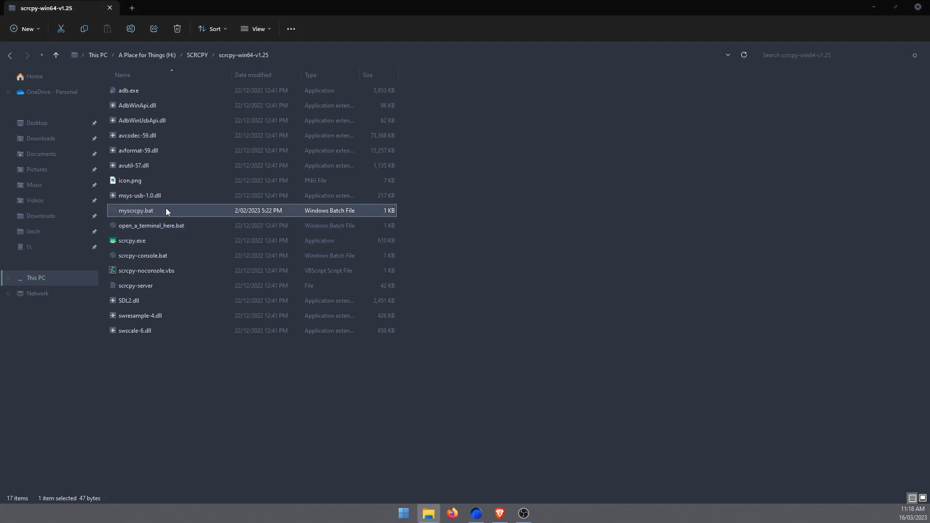
{"action": "right_click", "coordinate": [136, 210]}
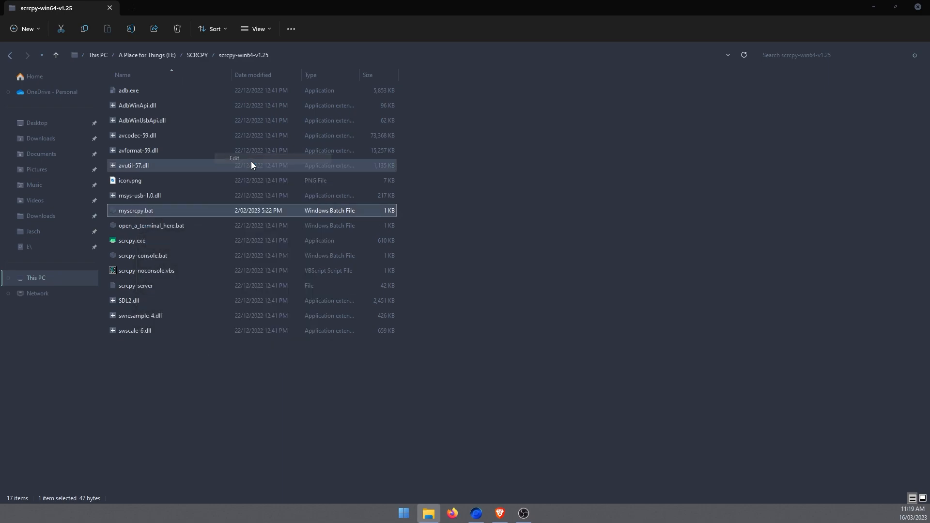
{"action": "left_click", "coordinate": [234, 158]}
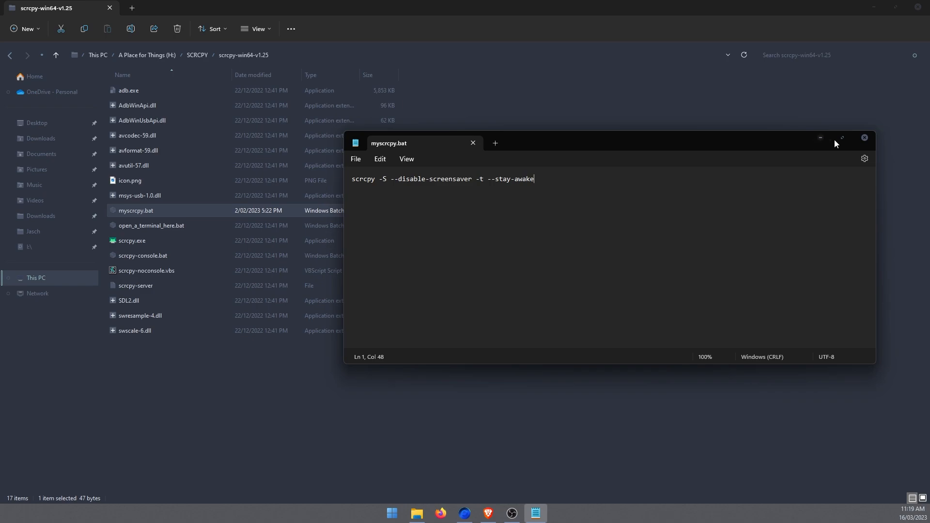
{"action": "left_click", "coordinate": [863, 138]}
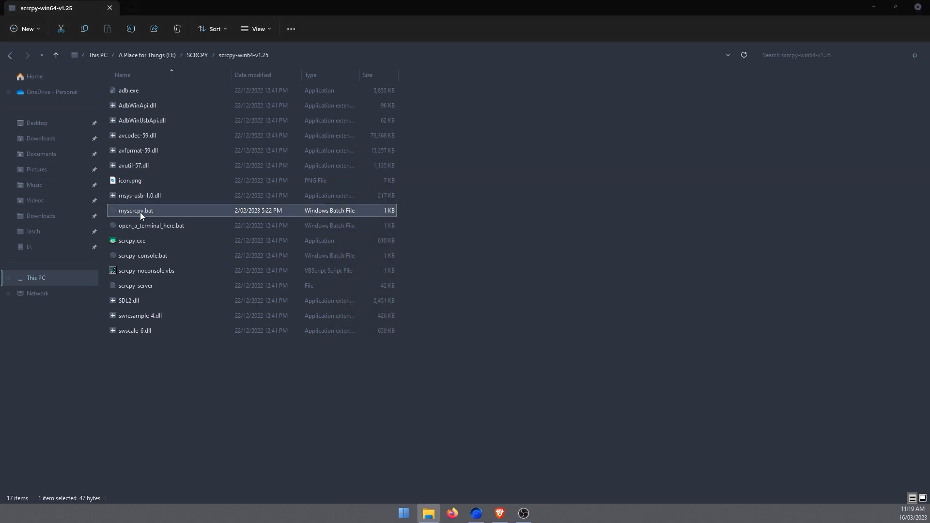
{"action": "mouse_move", "coordinate": [140, 213]}
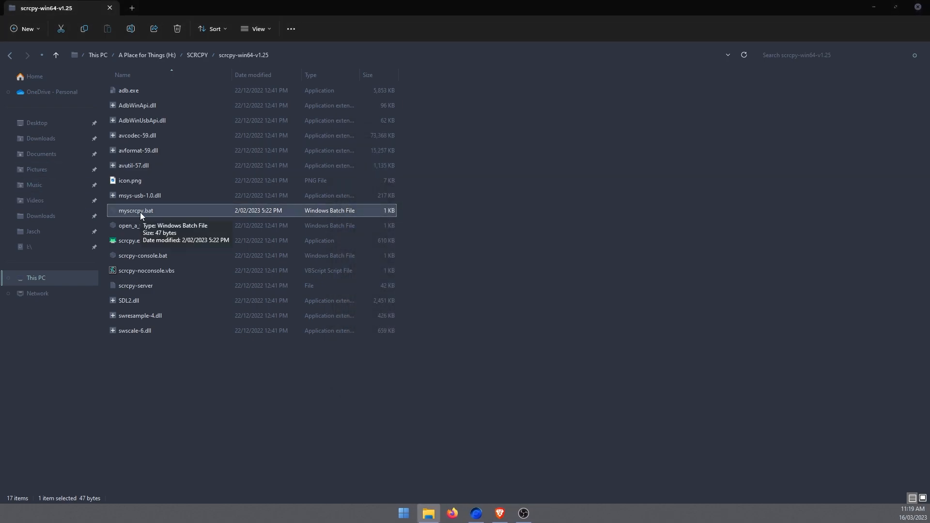